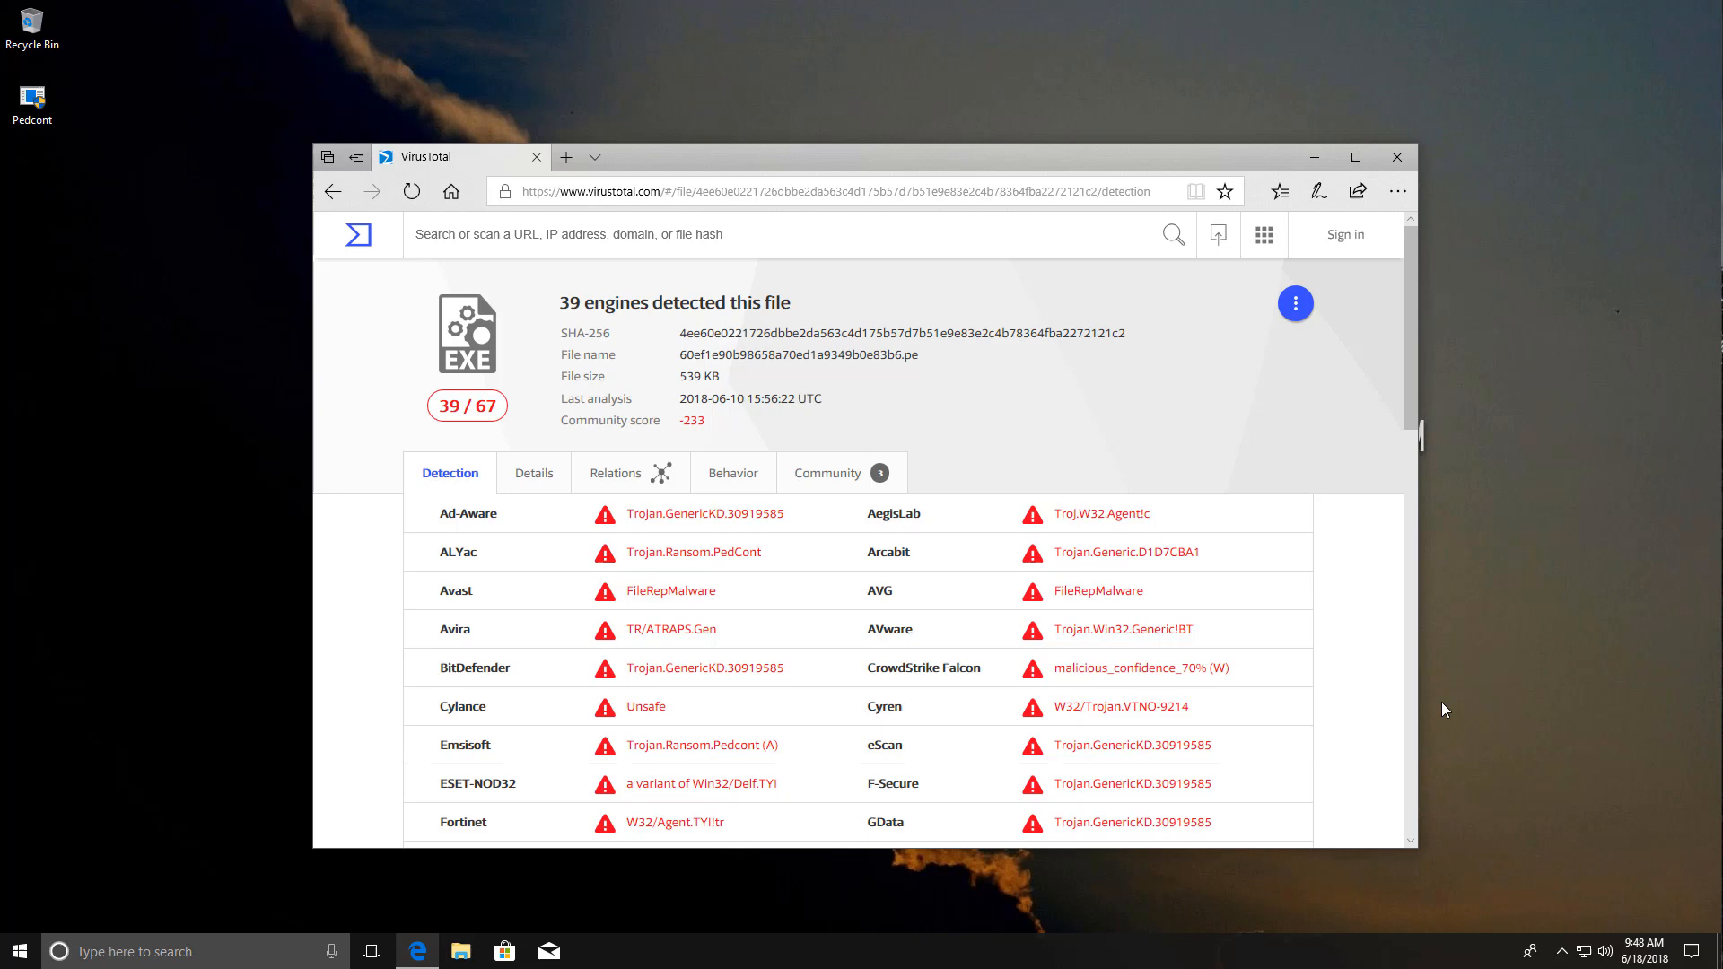
pyautogui.moveTo(1418, 725)
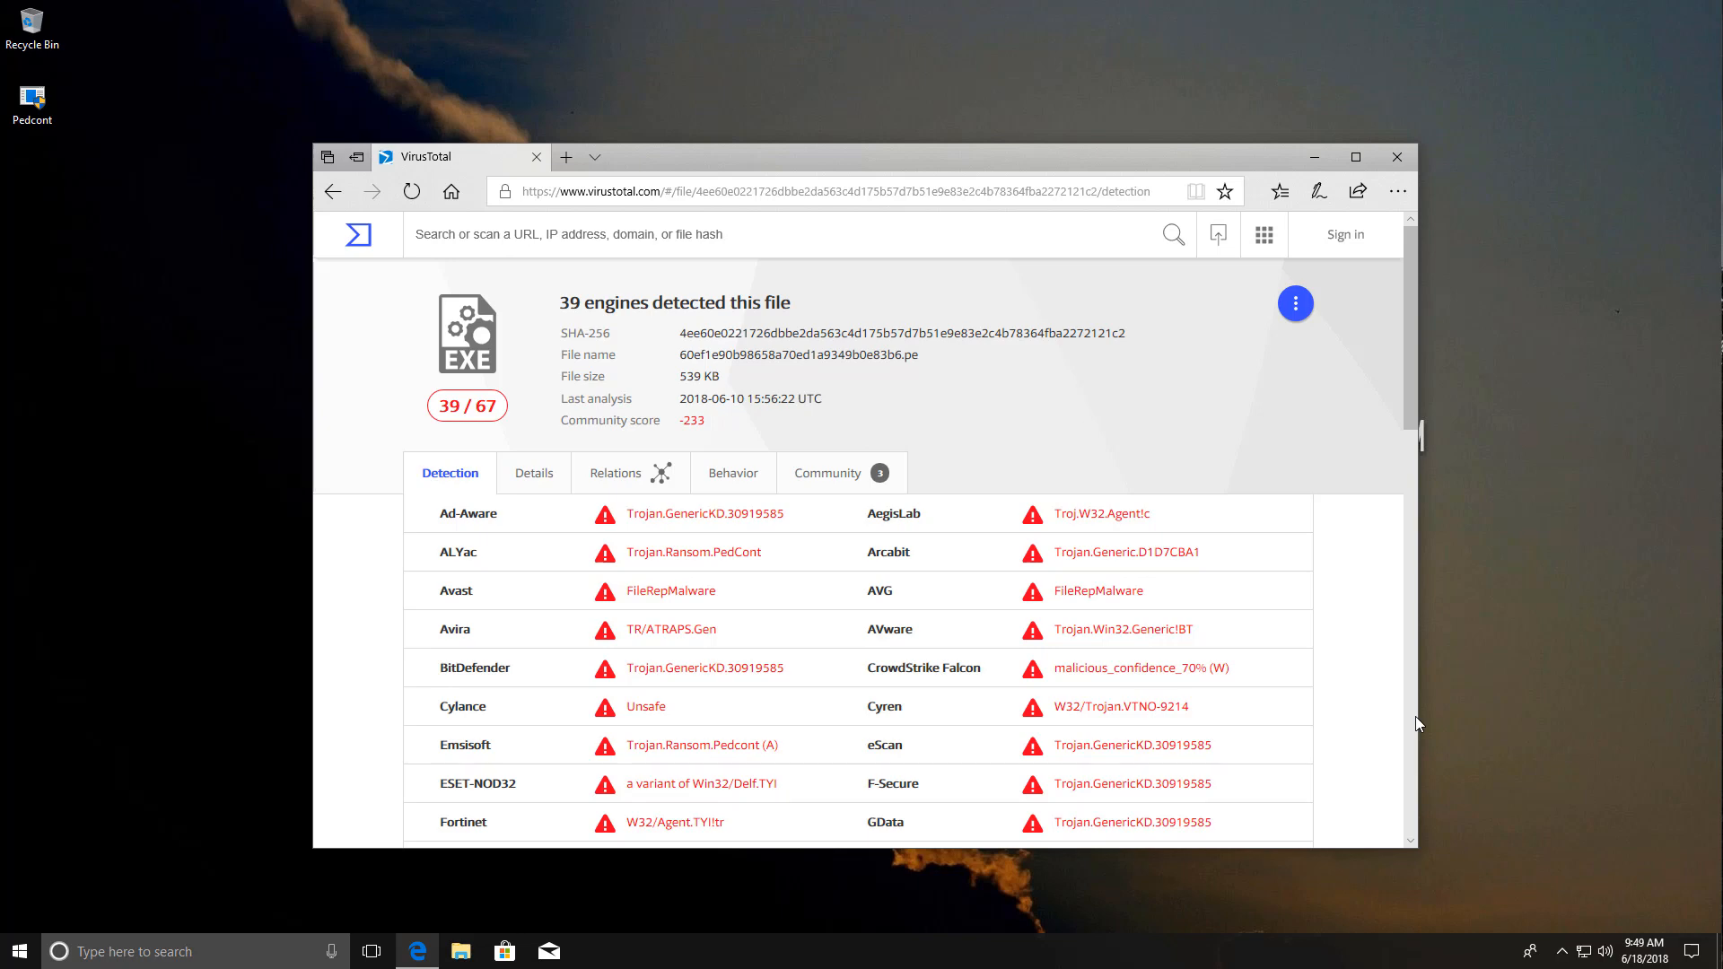
# Approve the User Account Control prompt so the unknown-publisher Pedcont.exe runs
pyautogui.click(1396, 157)
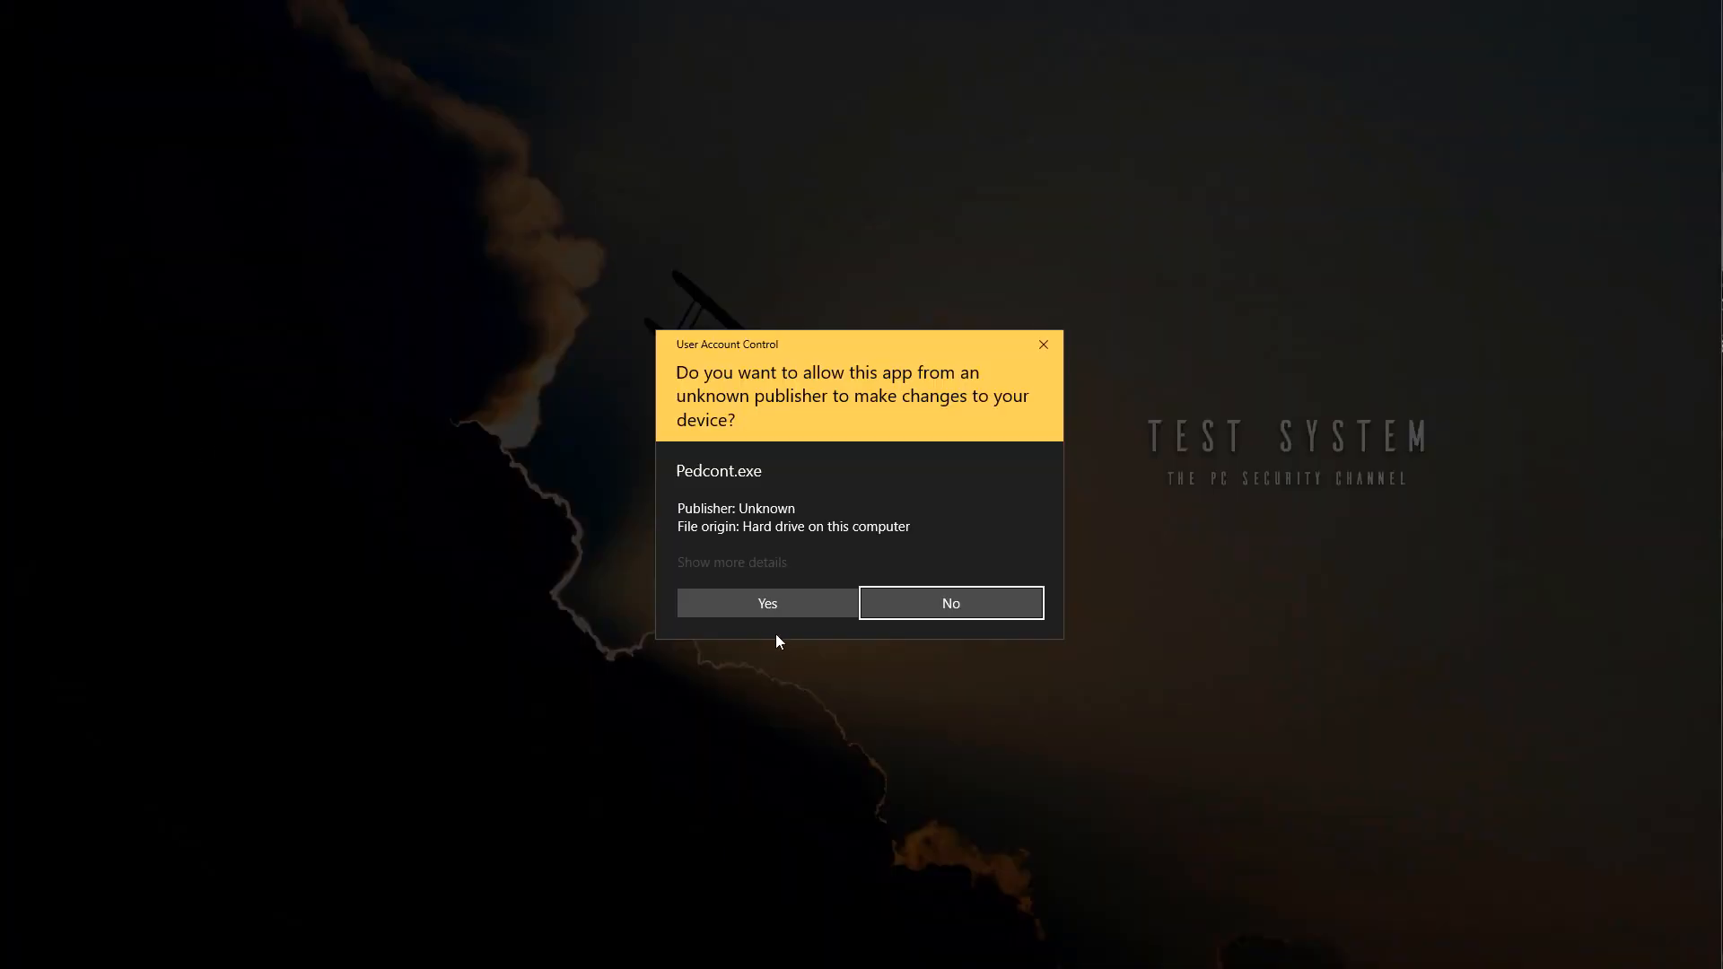
pyautogui.click(765, 603)
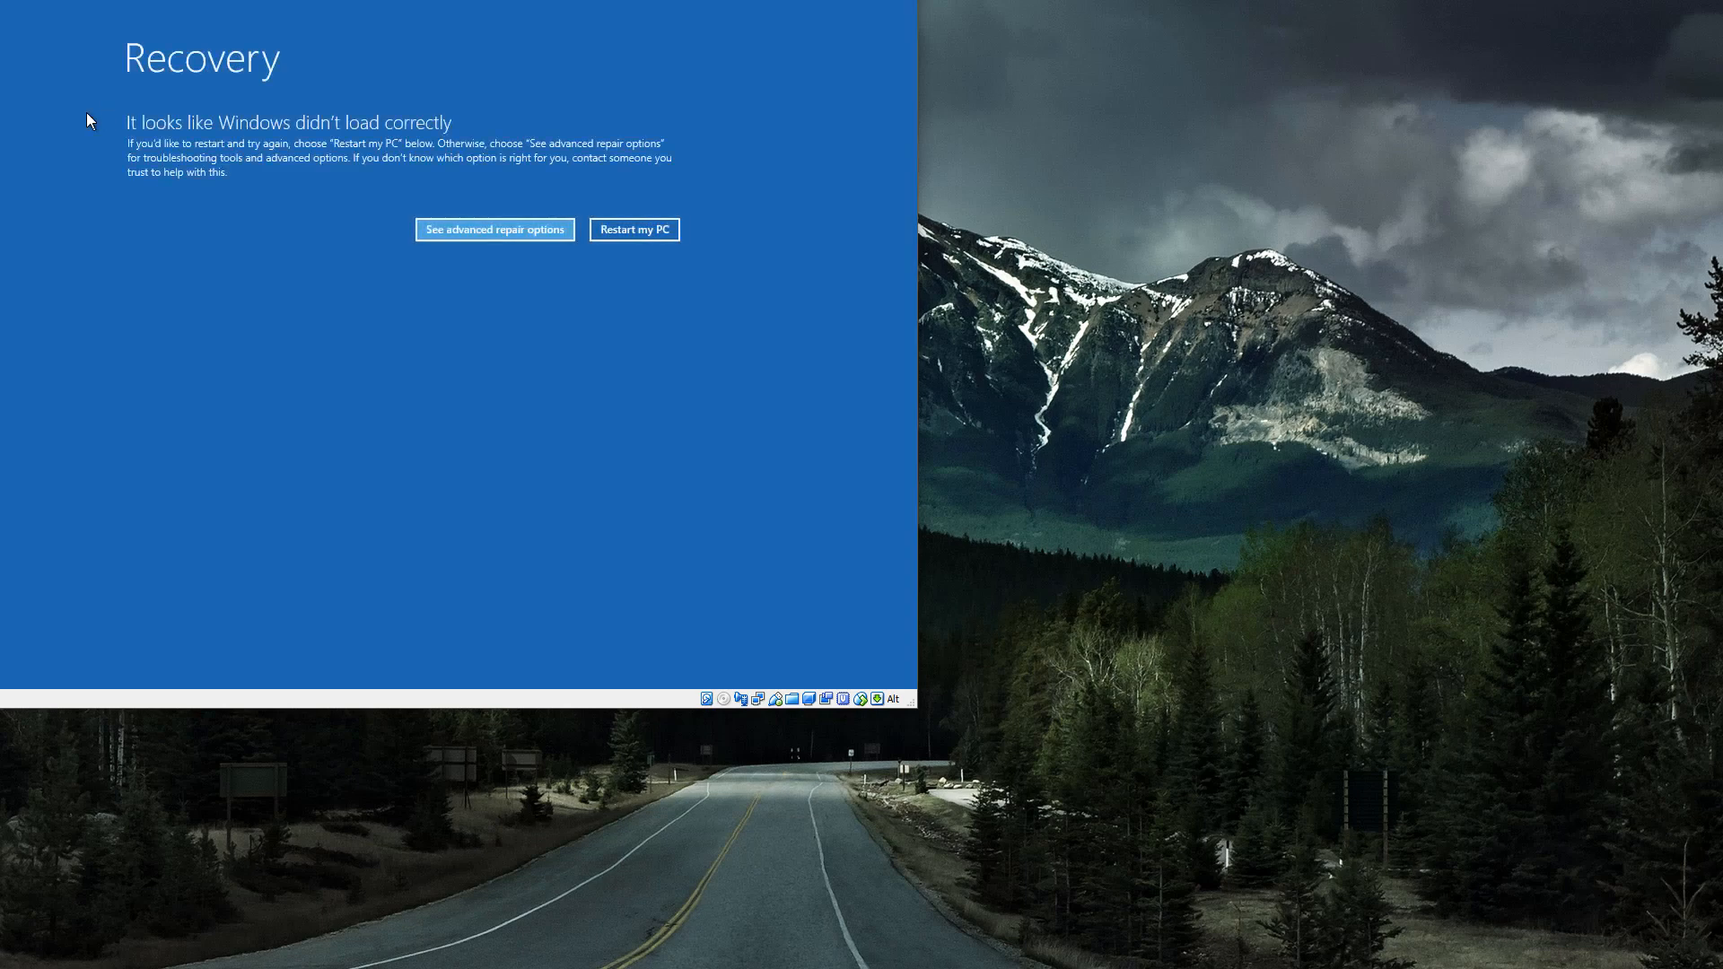
pyautogui.moveTo(478, 243)
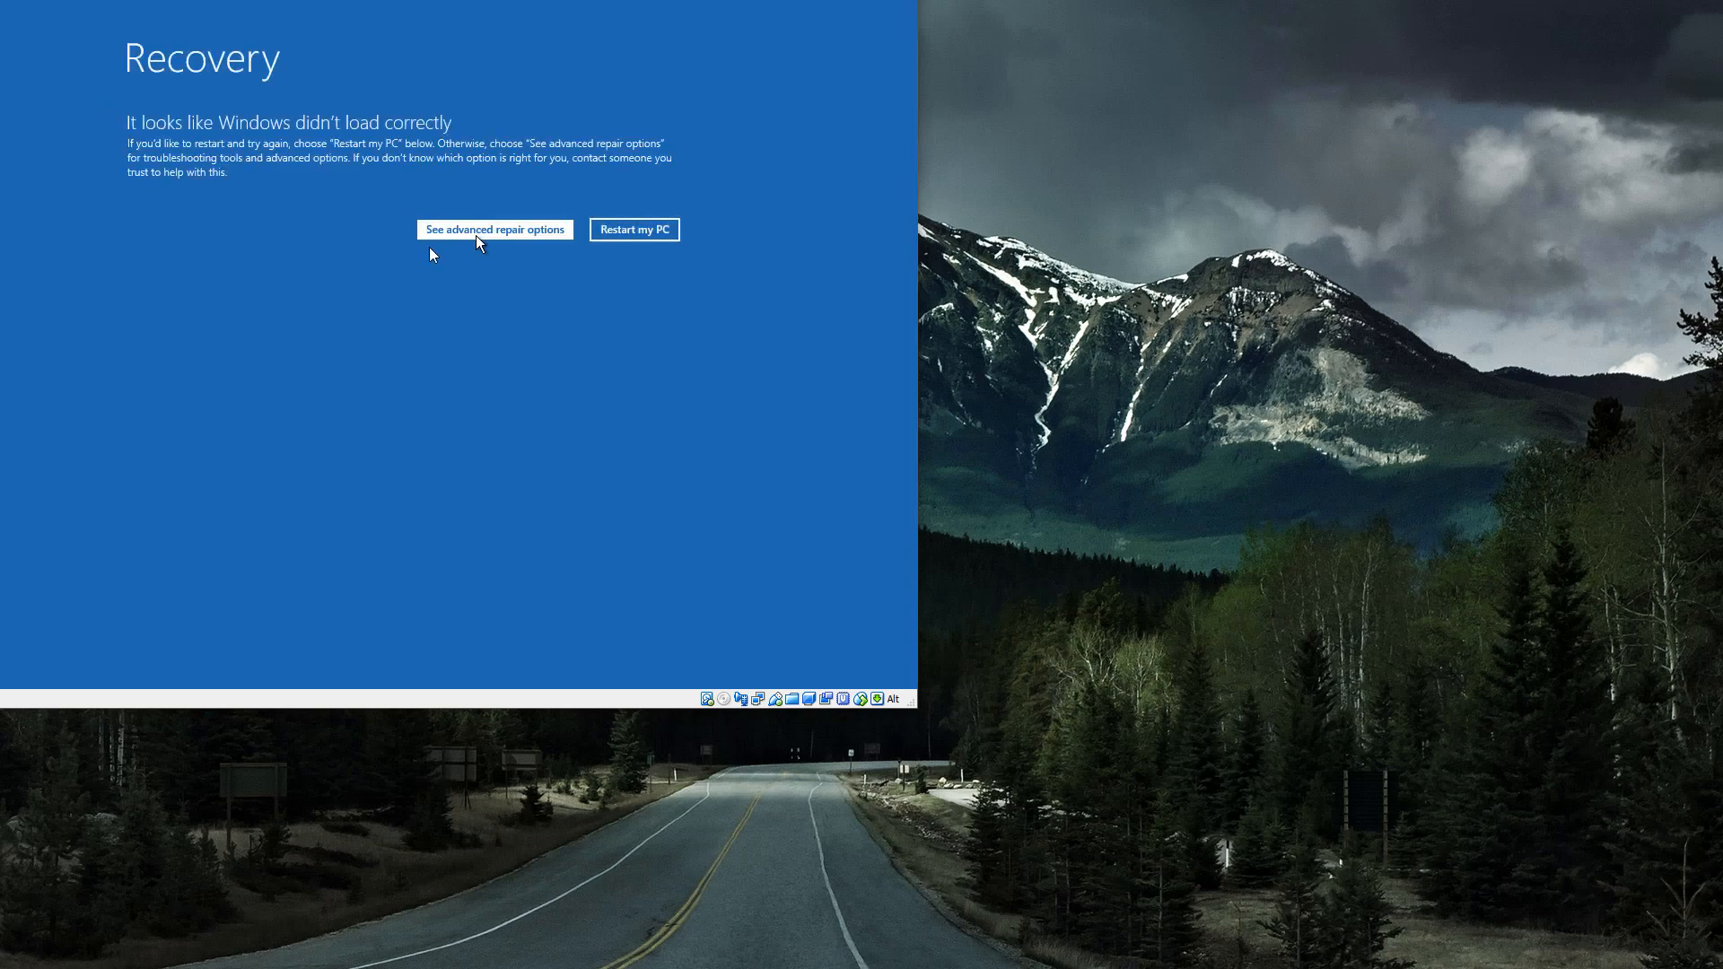
# Restart via Troubleshoot > Advanced options > Startup Settings to choose a startup mode
pyautogui.click(494, 230)
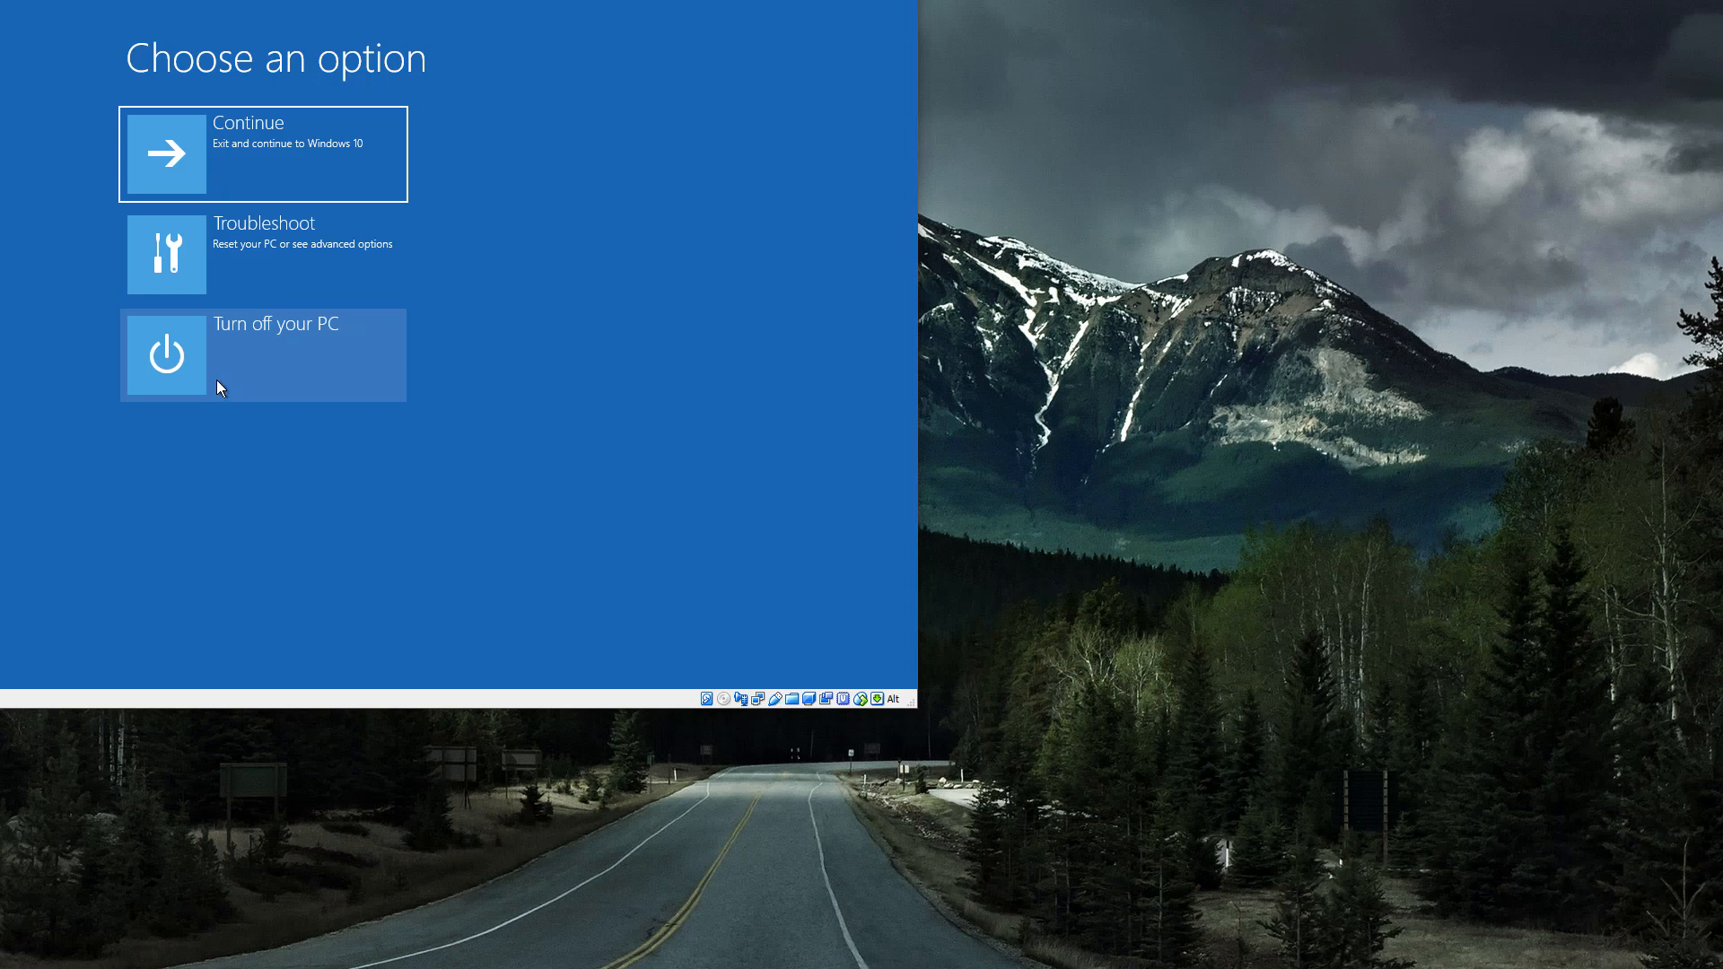
pyautogui.click(261, 254)
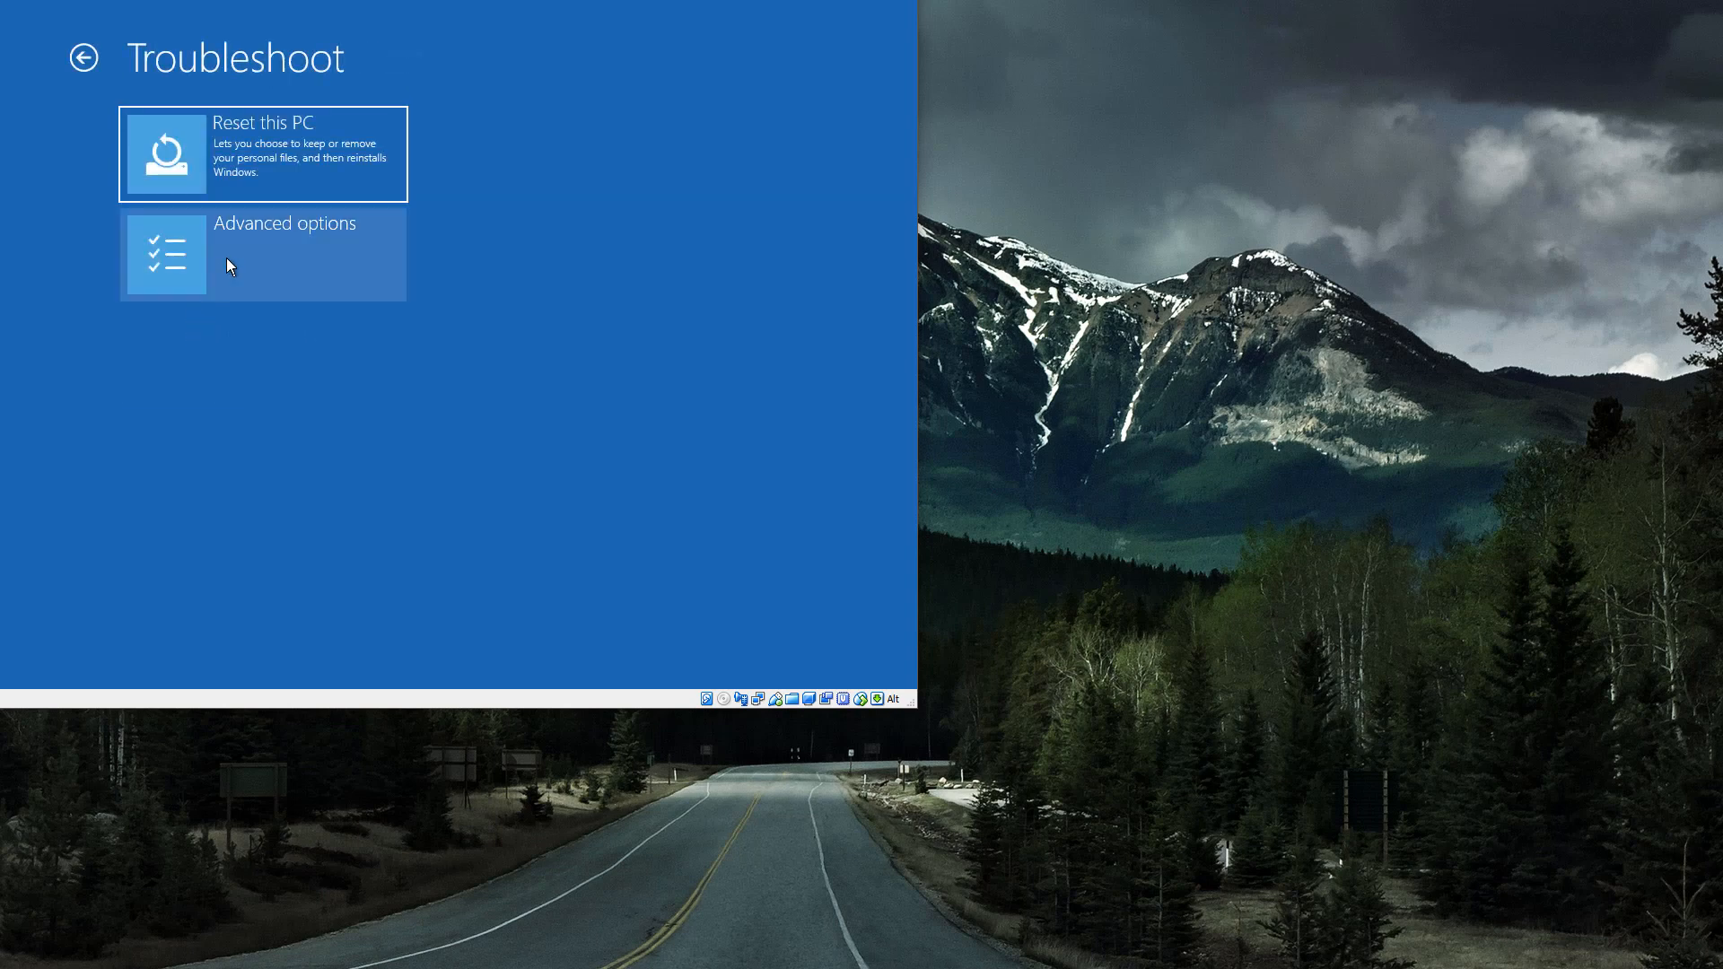
pyautogui.click(264, 254)
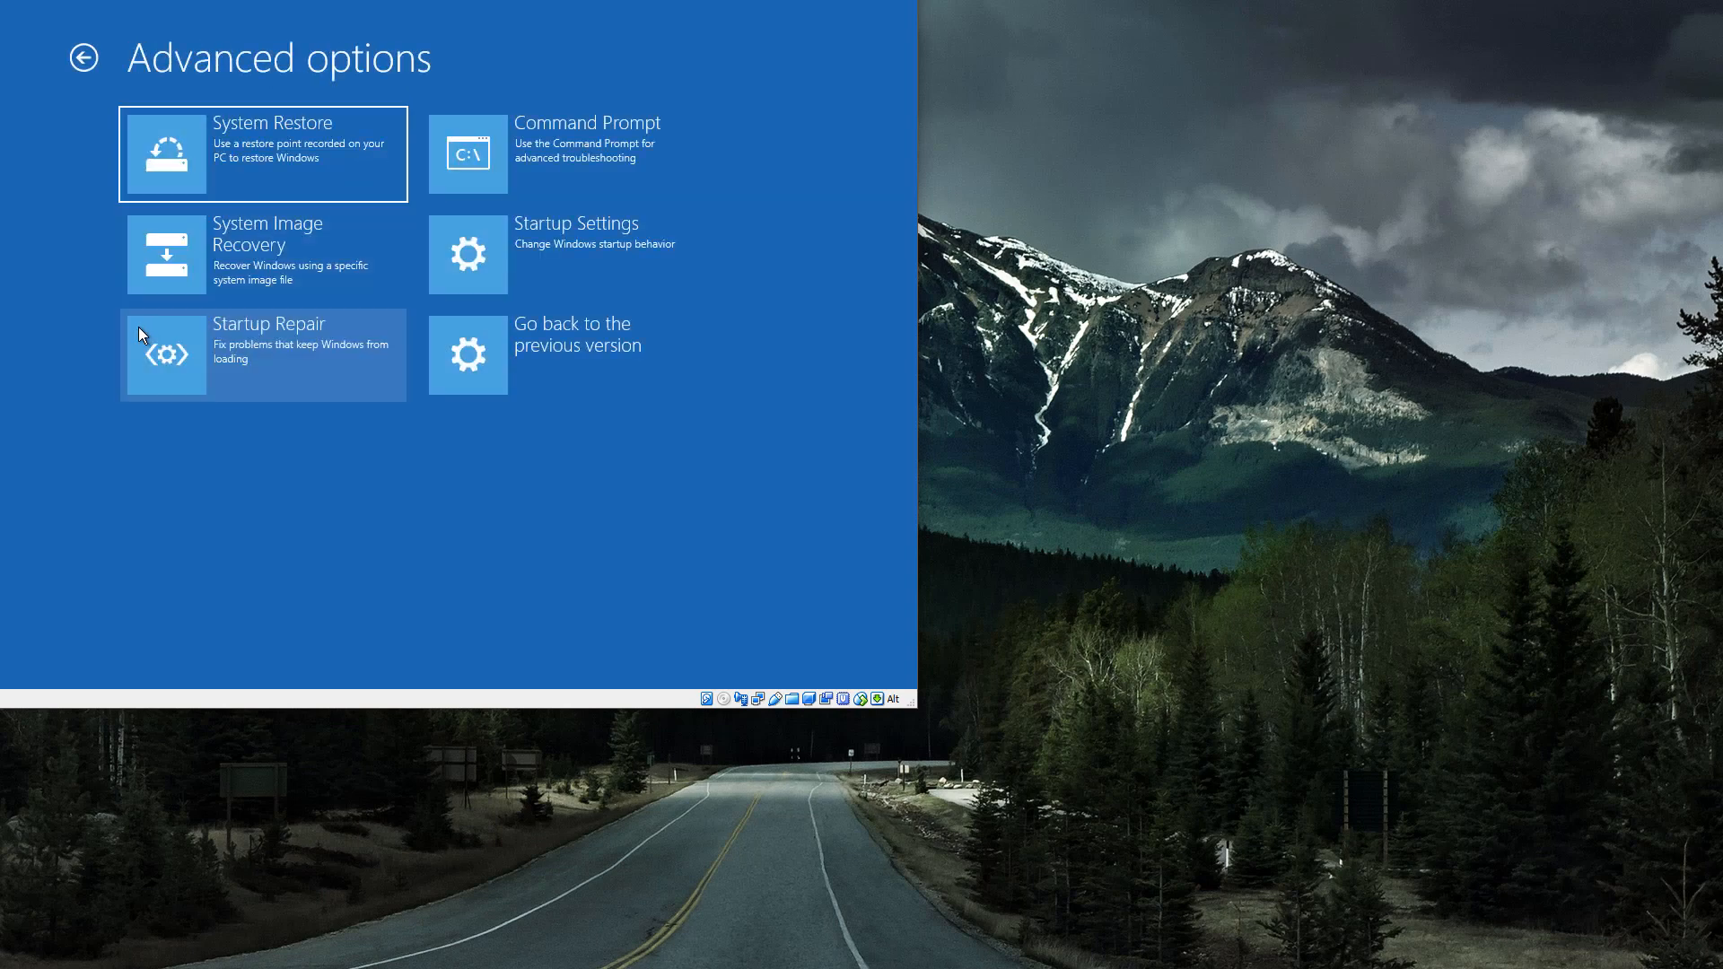
pyautogui.click(577, 254)
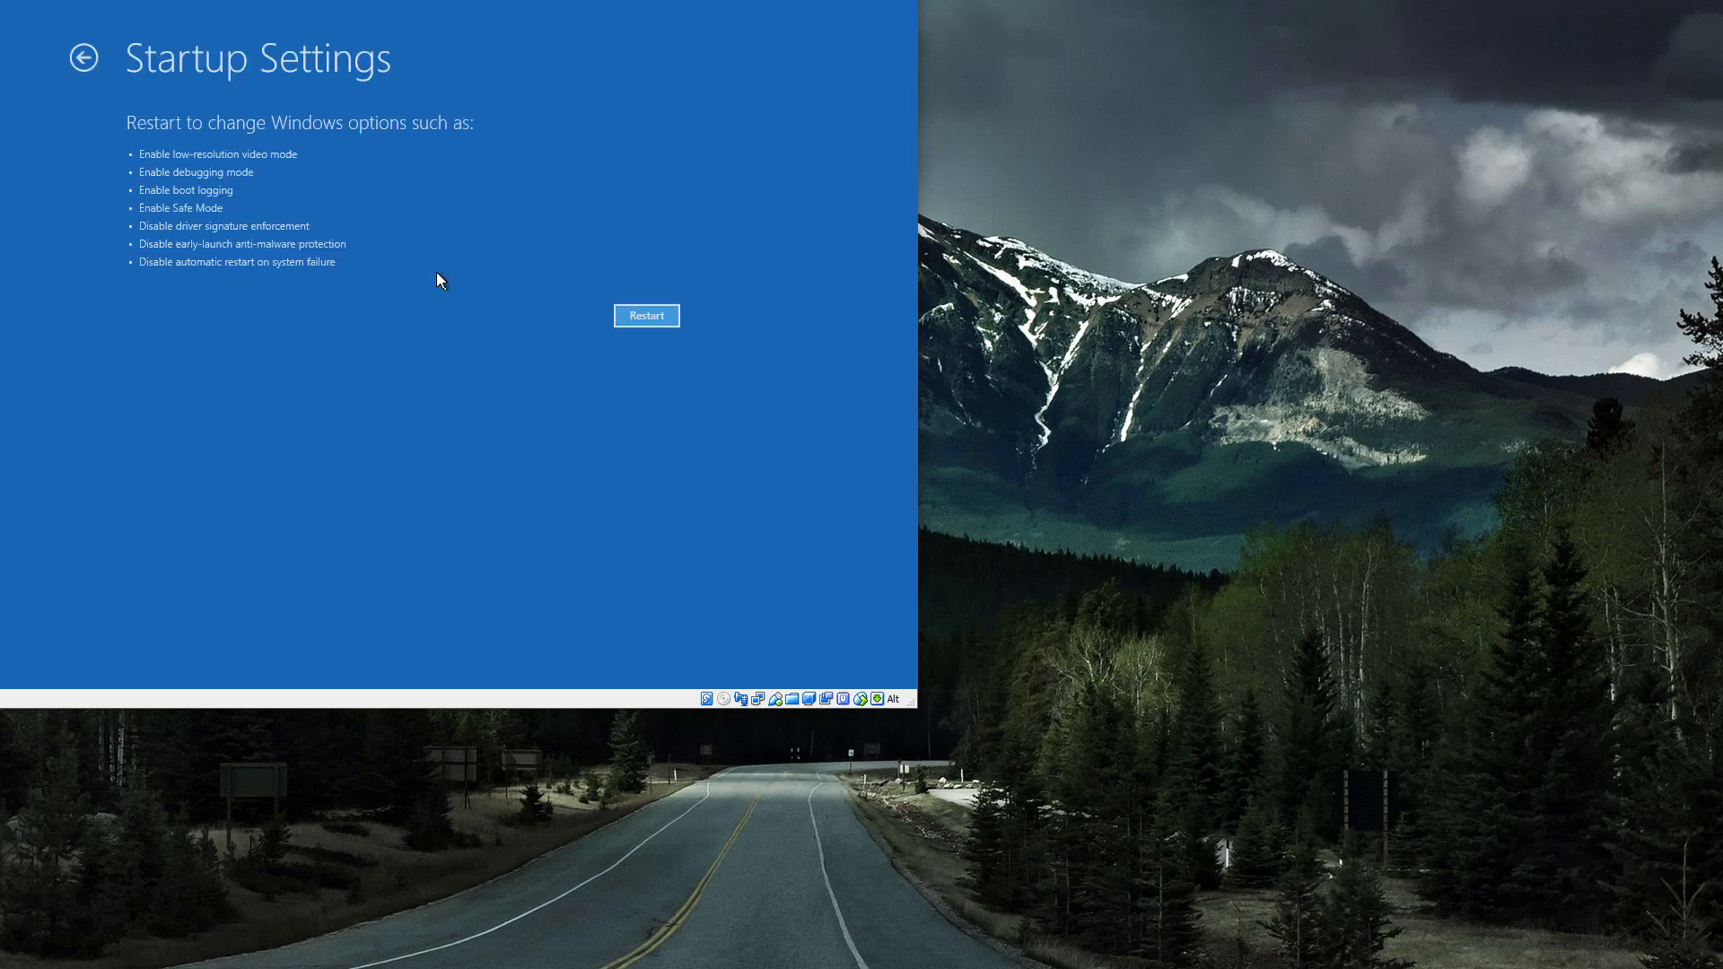
pyautogui.click(646, 315)
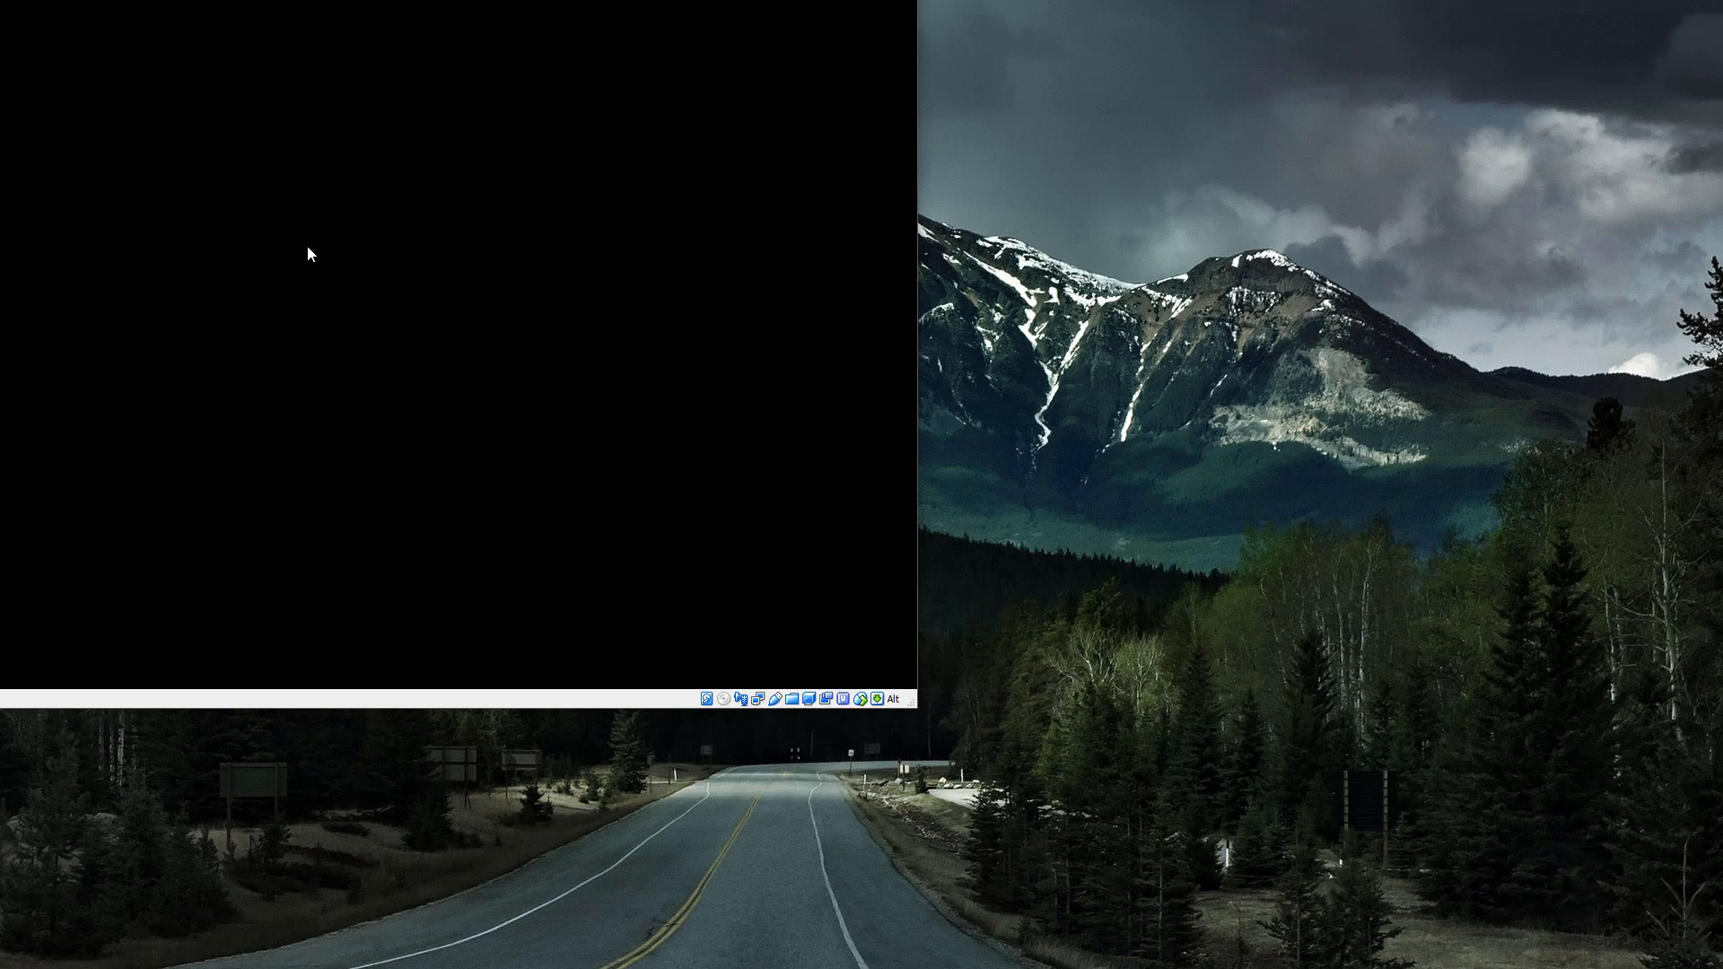
pyautogui.moveTo(82, 14)
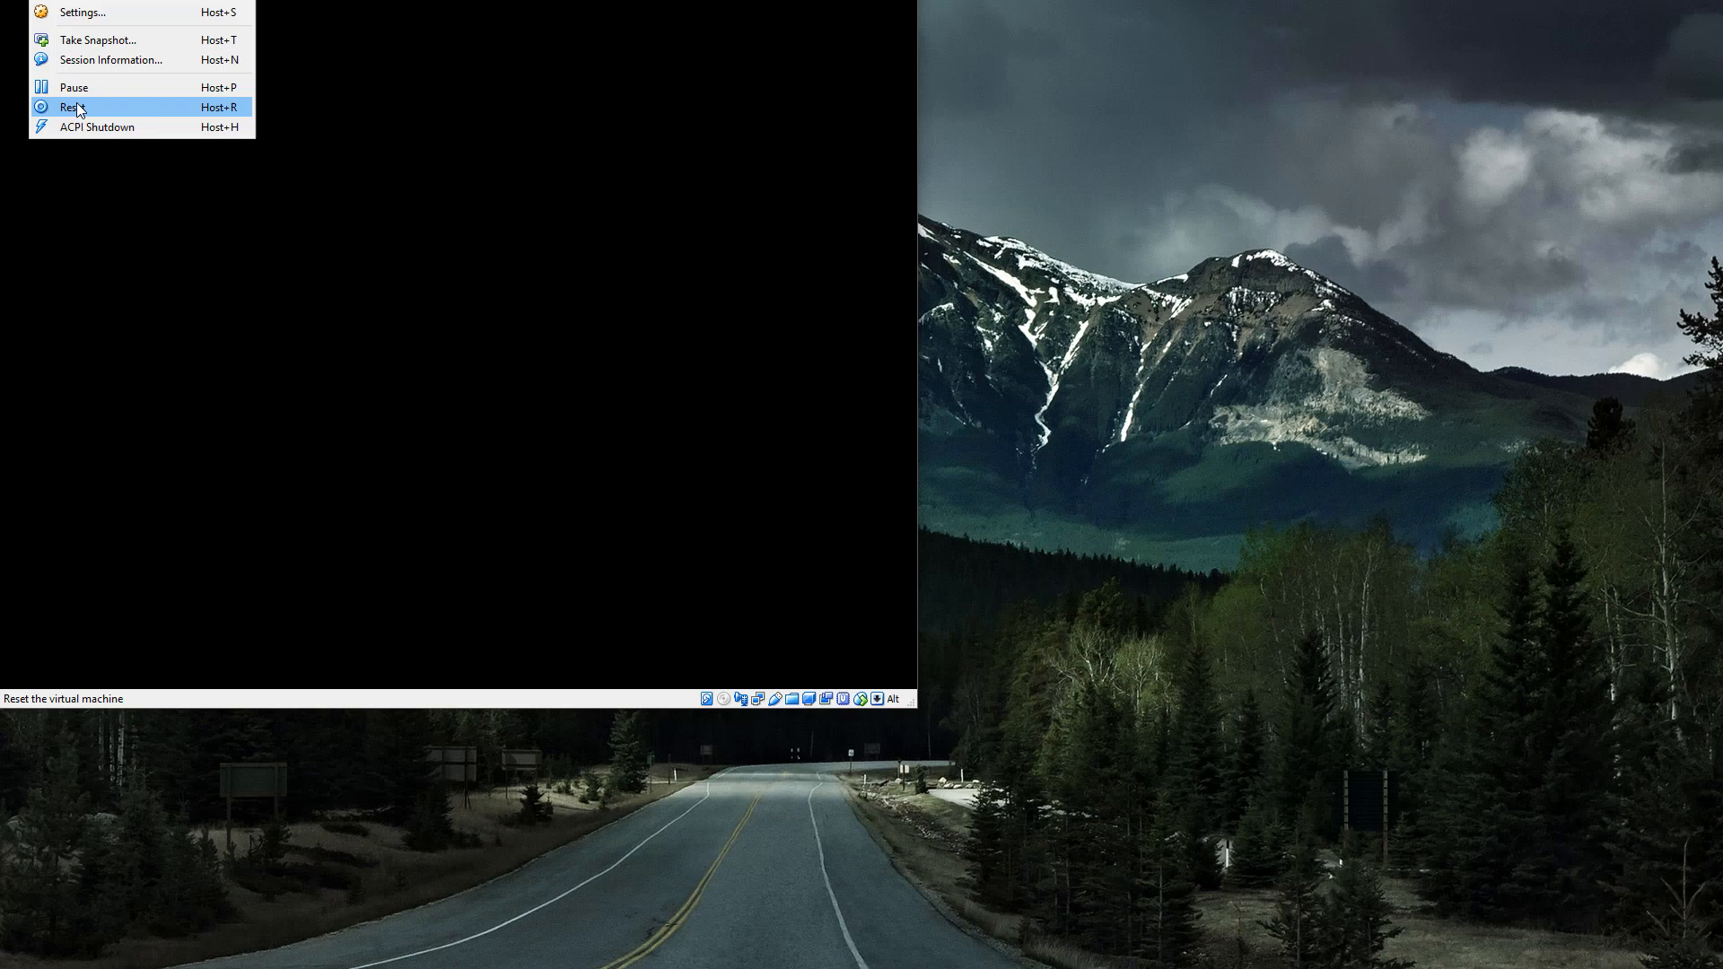
# Reset the black-screened Windows 10 VM from VirtualBox's Machine menu and confirm
pyautogui.click(72, 107)
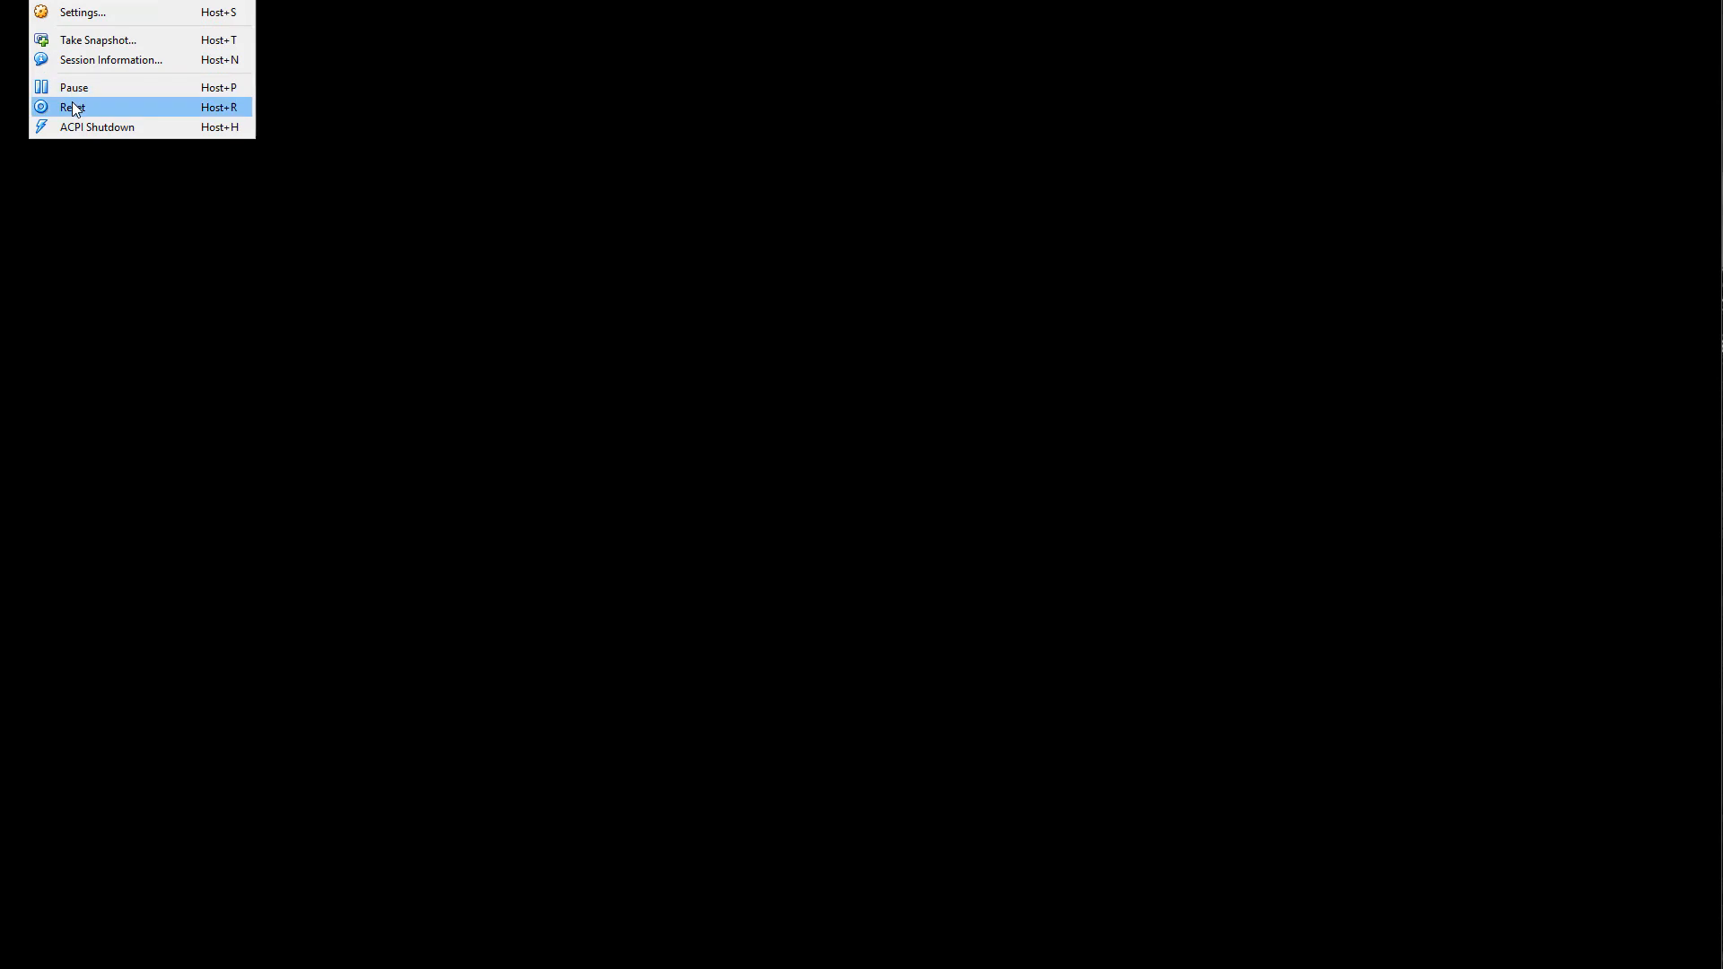
pyautogui.click(72, 107)
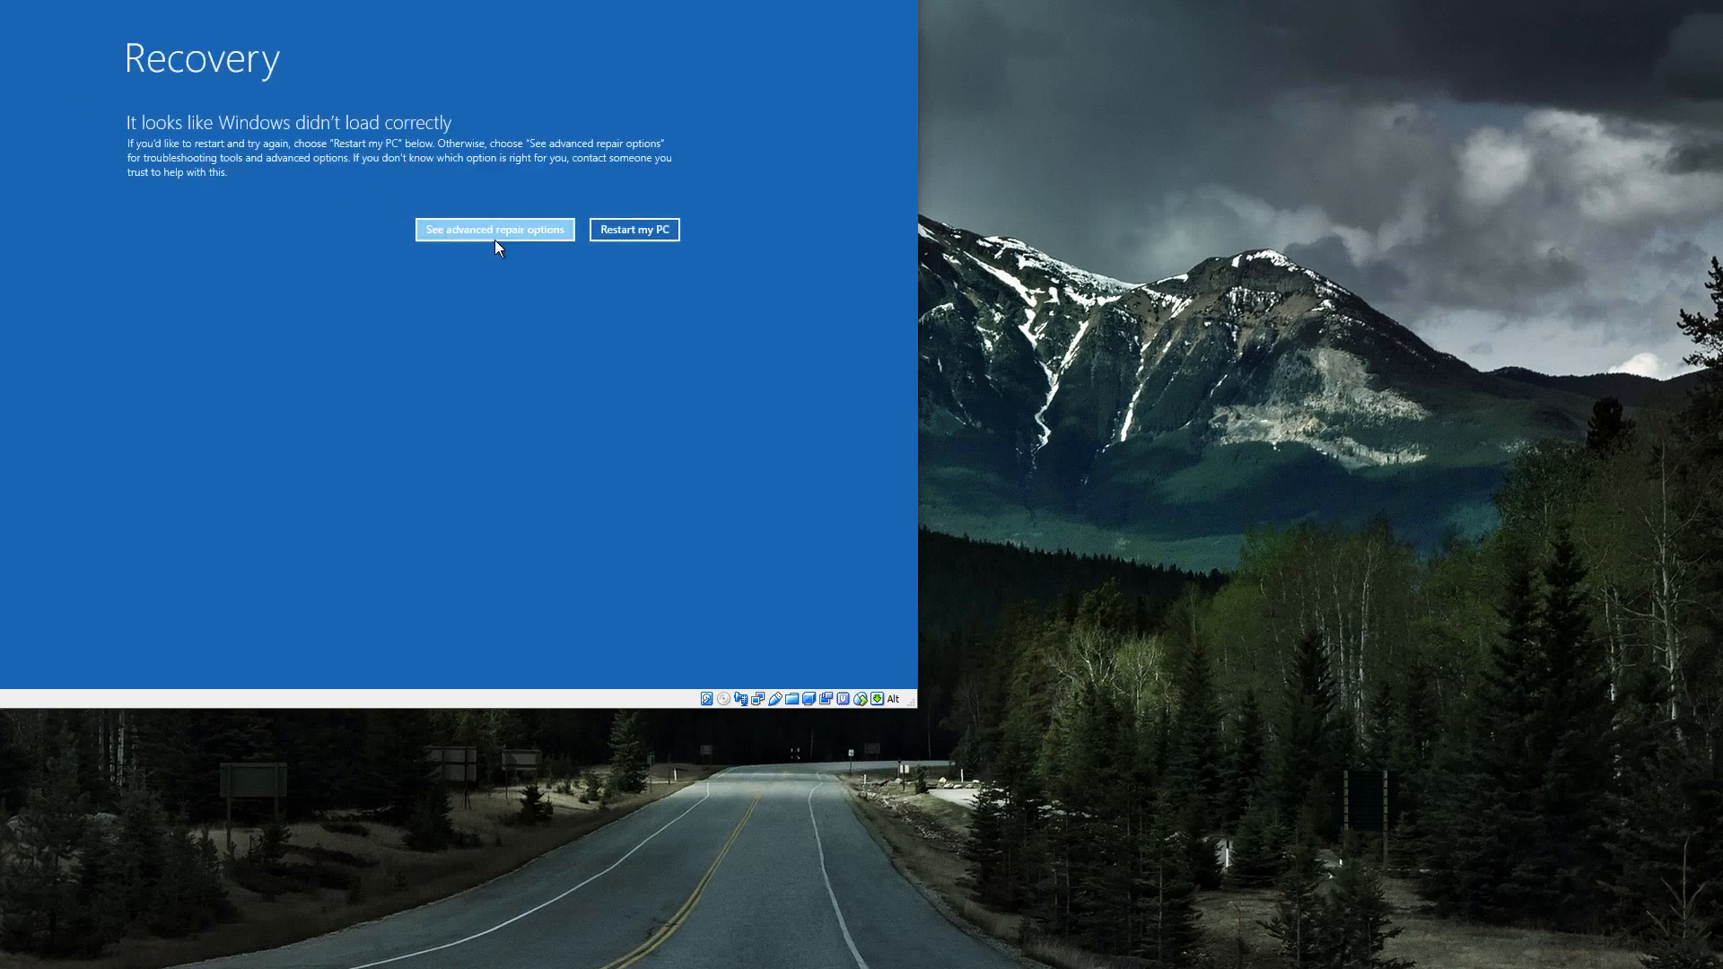
# Launch Startup Repair from Troubleshoot and select the PC's user account
pyautogui.click(493, 229)
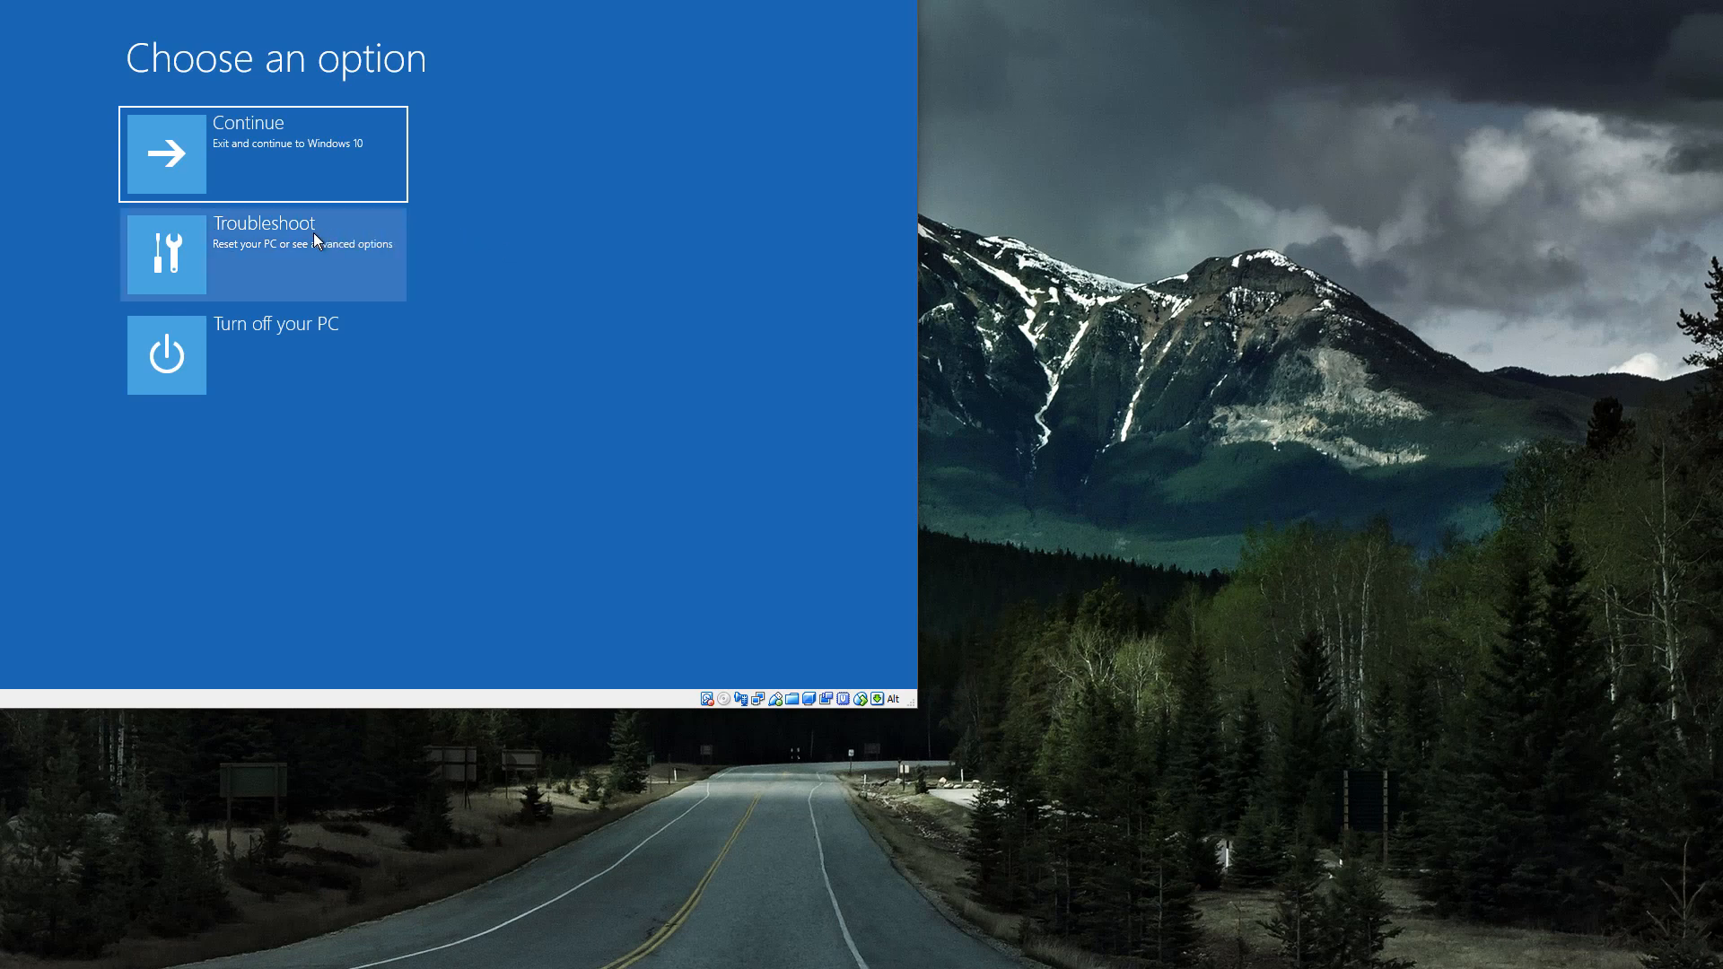
pyautogui.click(264, 255)
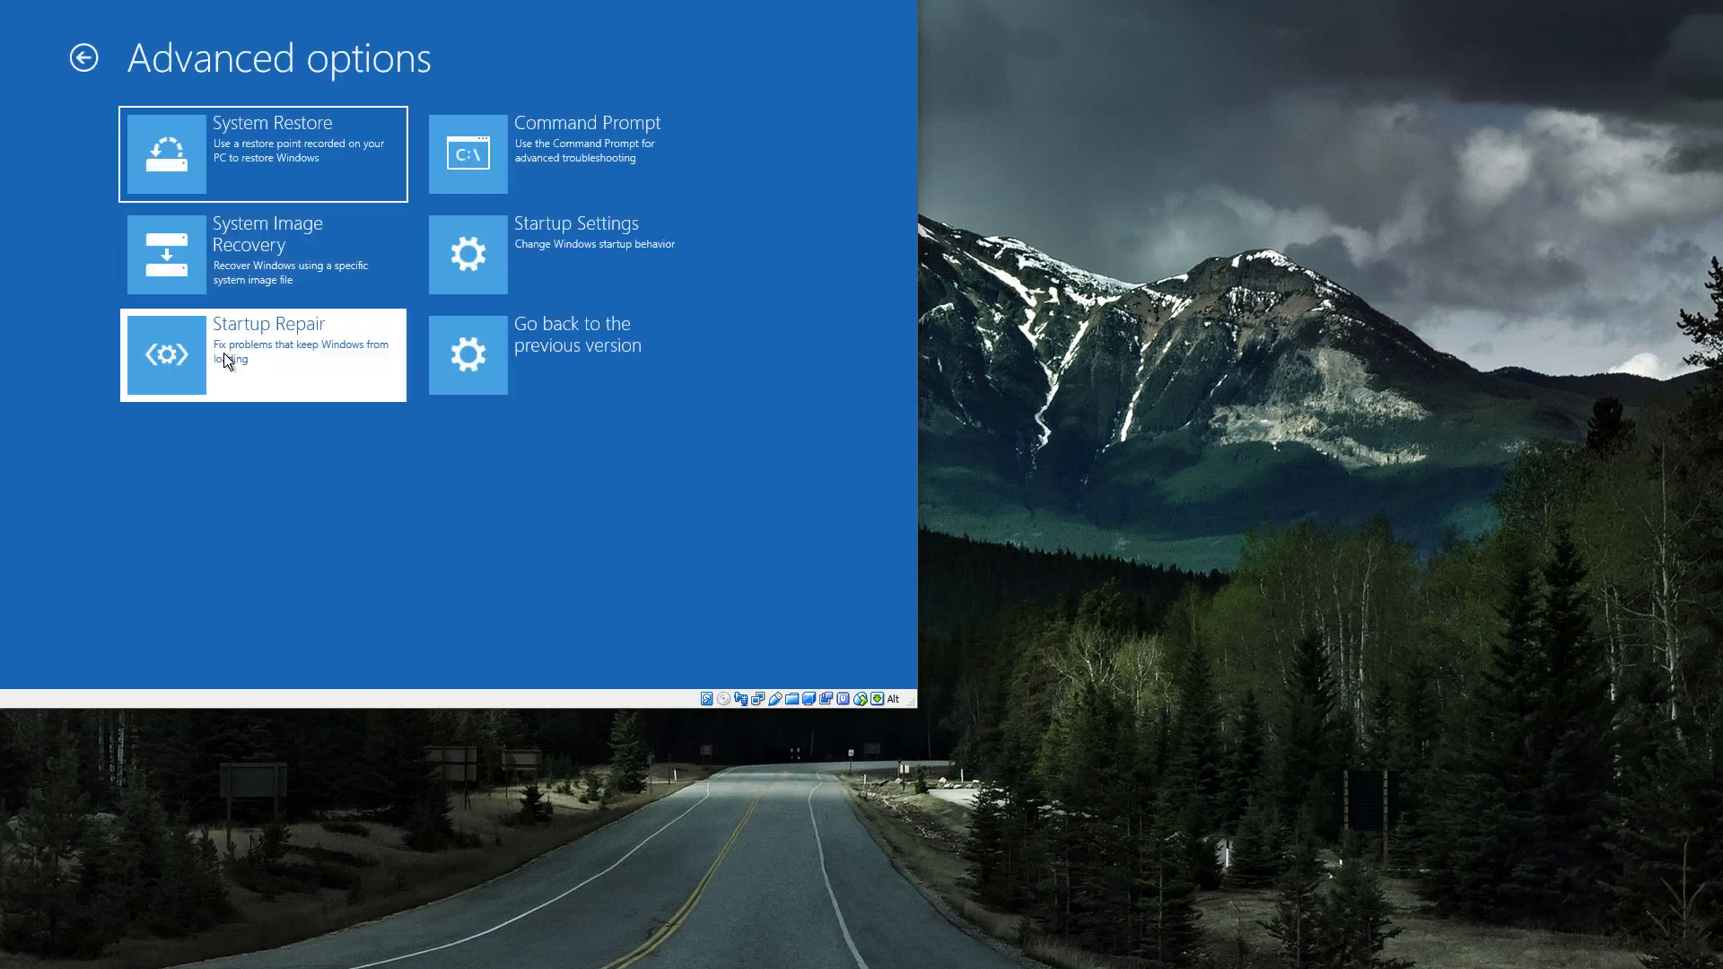
pyautogui.click(262, 354)
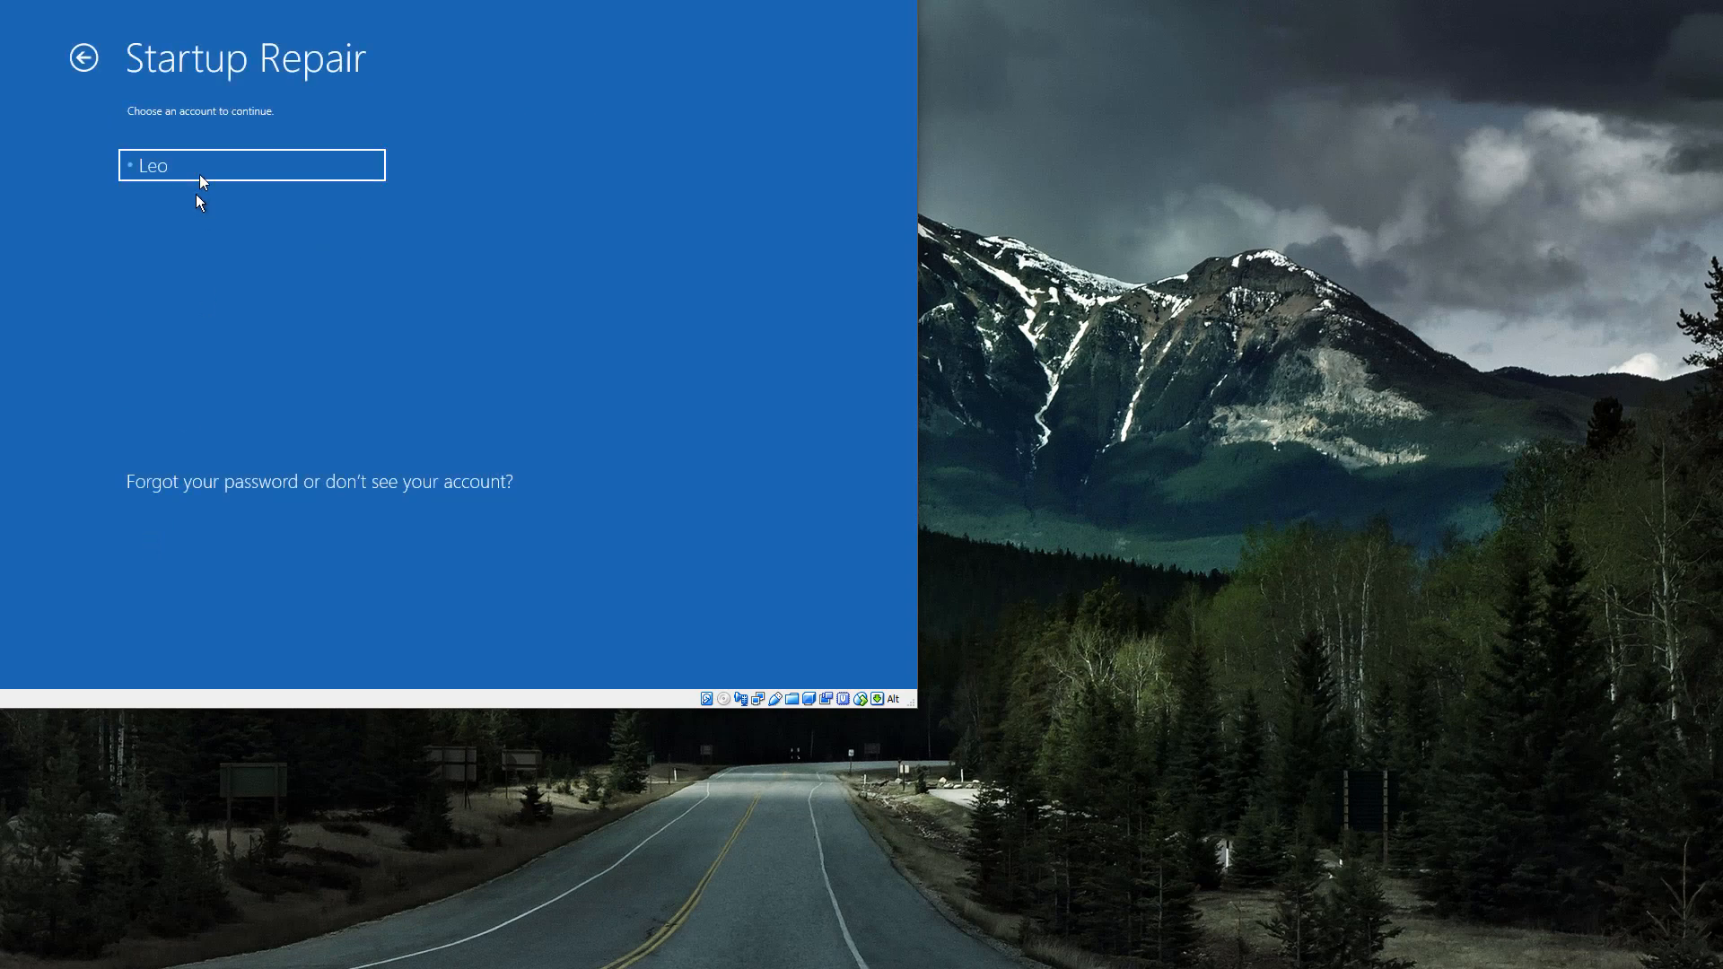
pyautogui.click(251, 165)
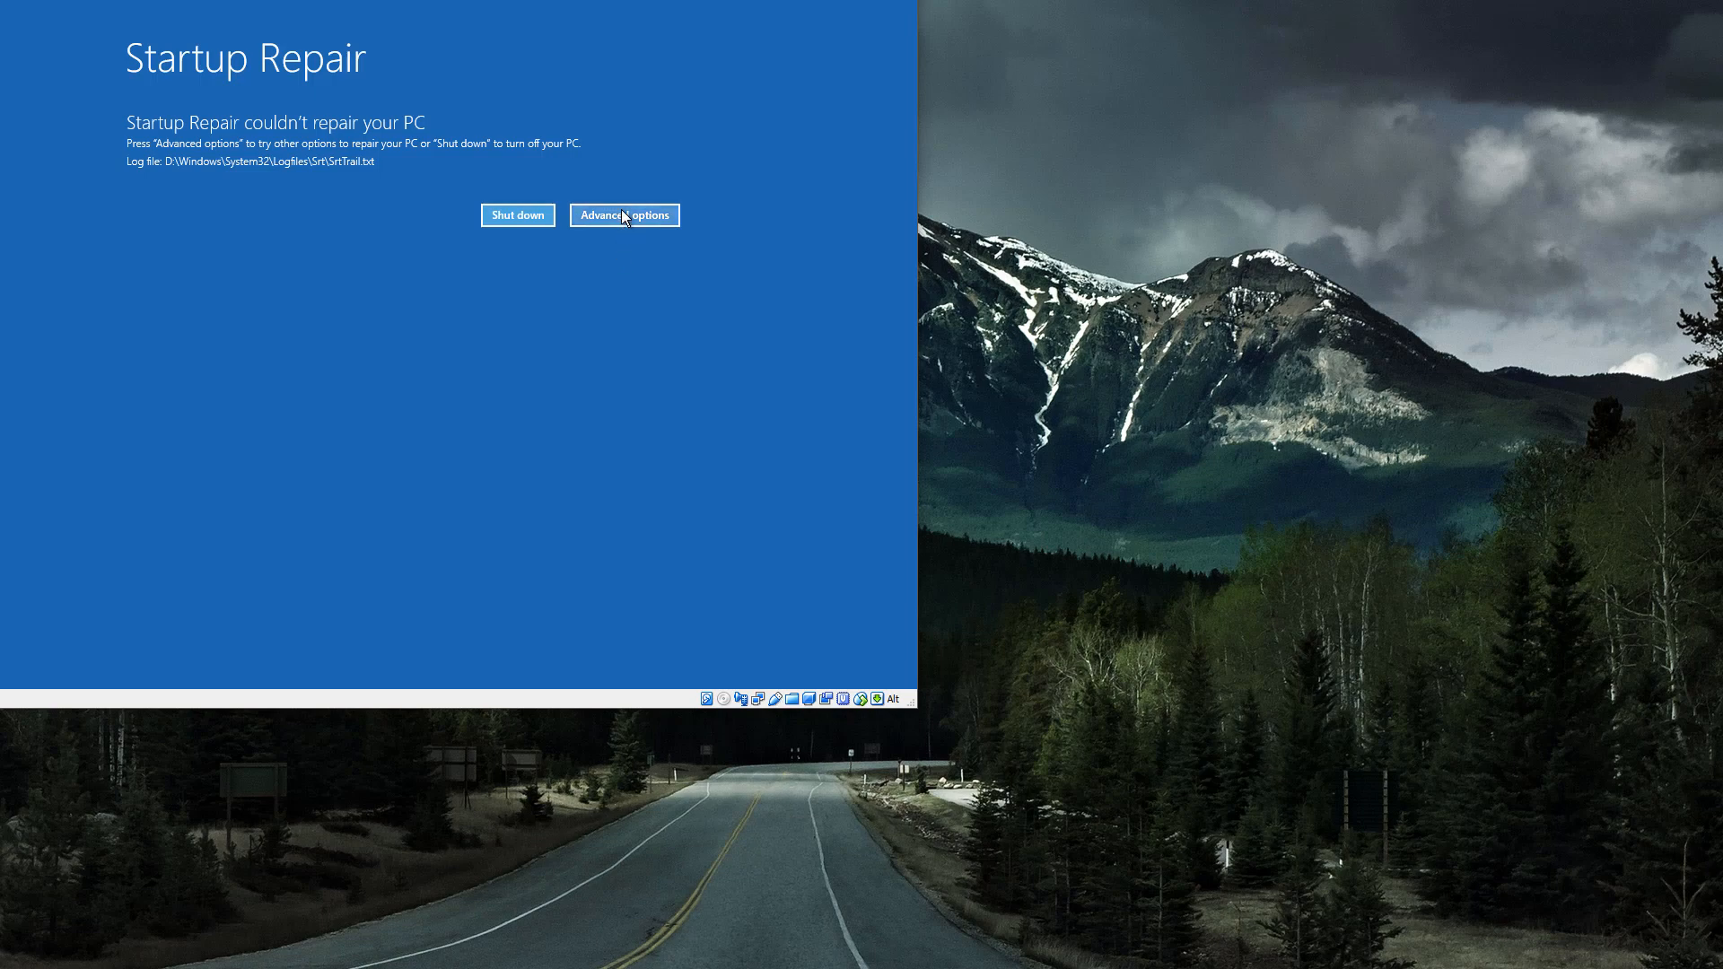
# Leave the failed Startup Repair screen and choose Continue to Windows 10
pyautogui.click(623, 214)
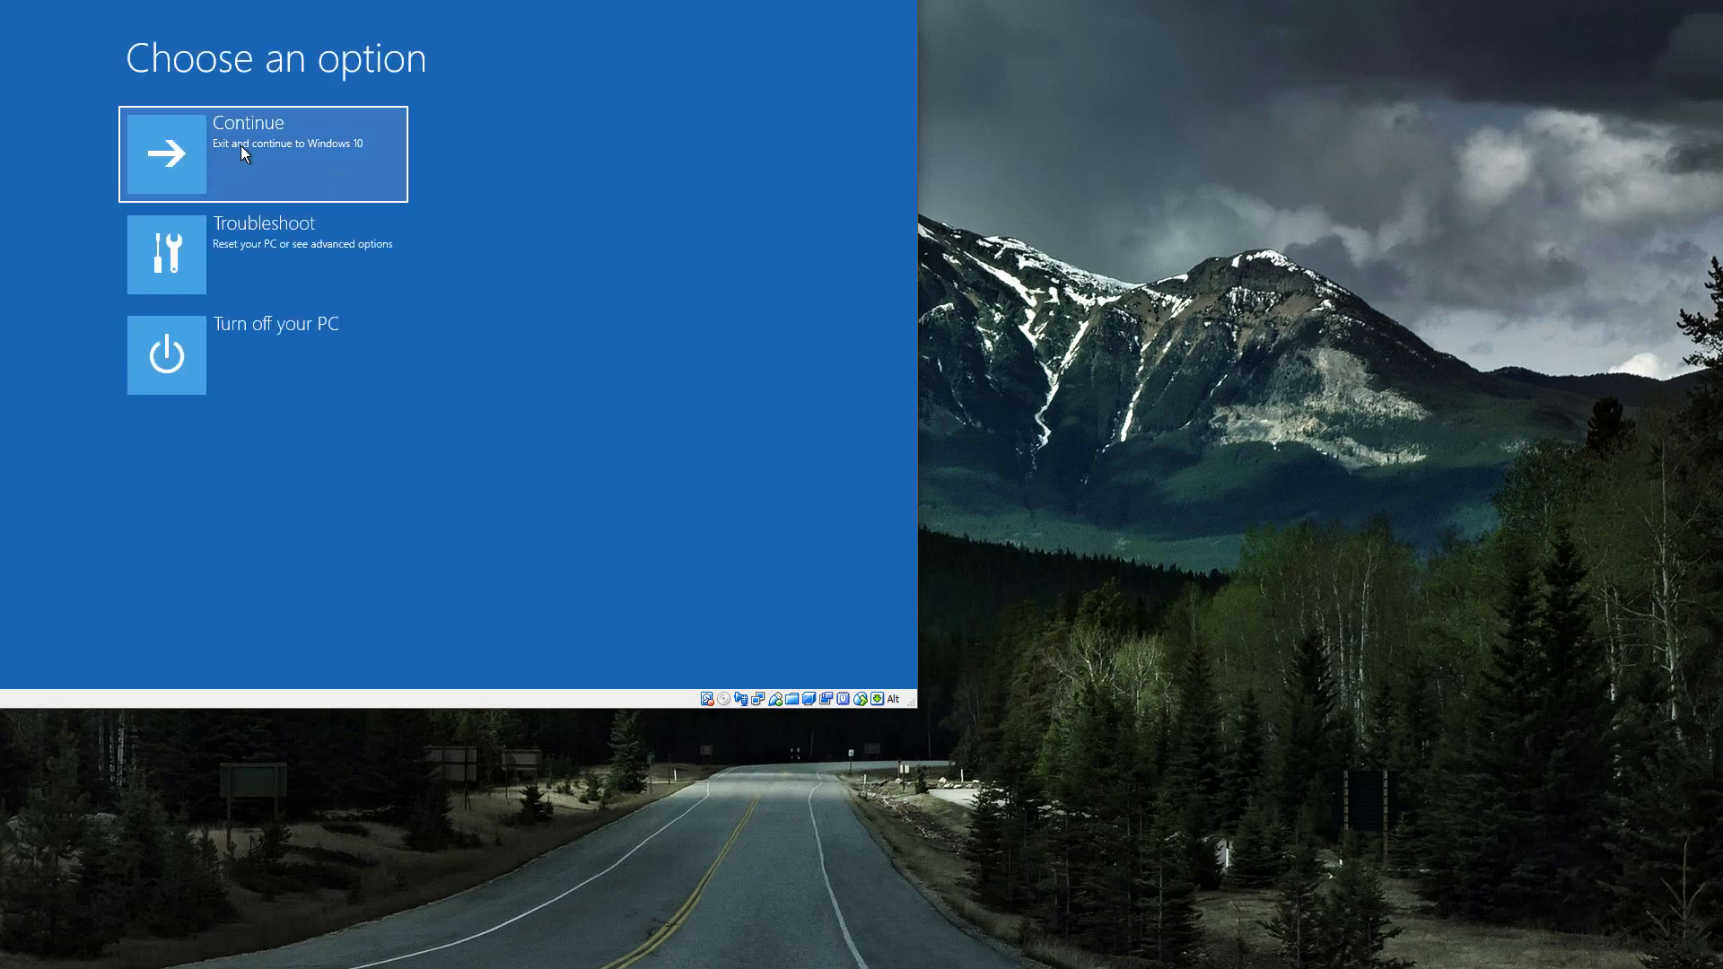
pyautogui.click(262, 154)
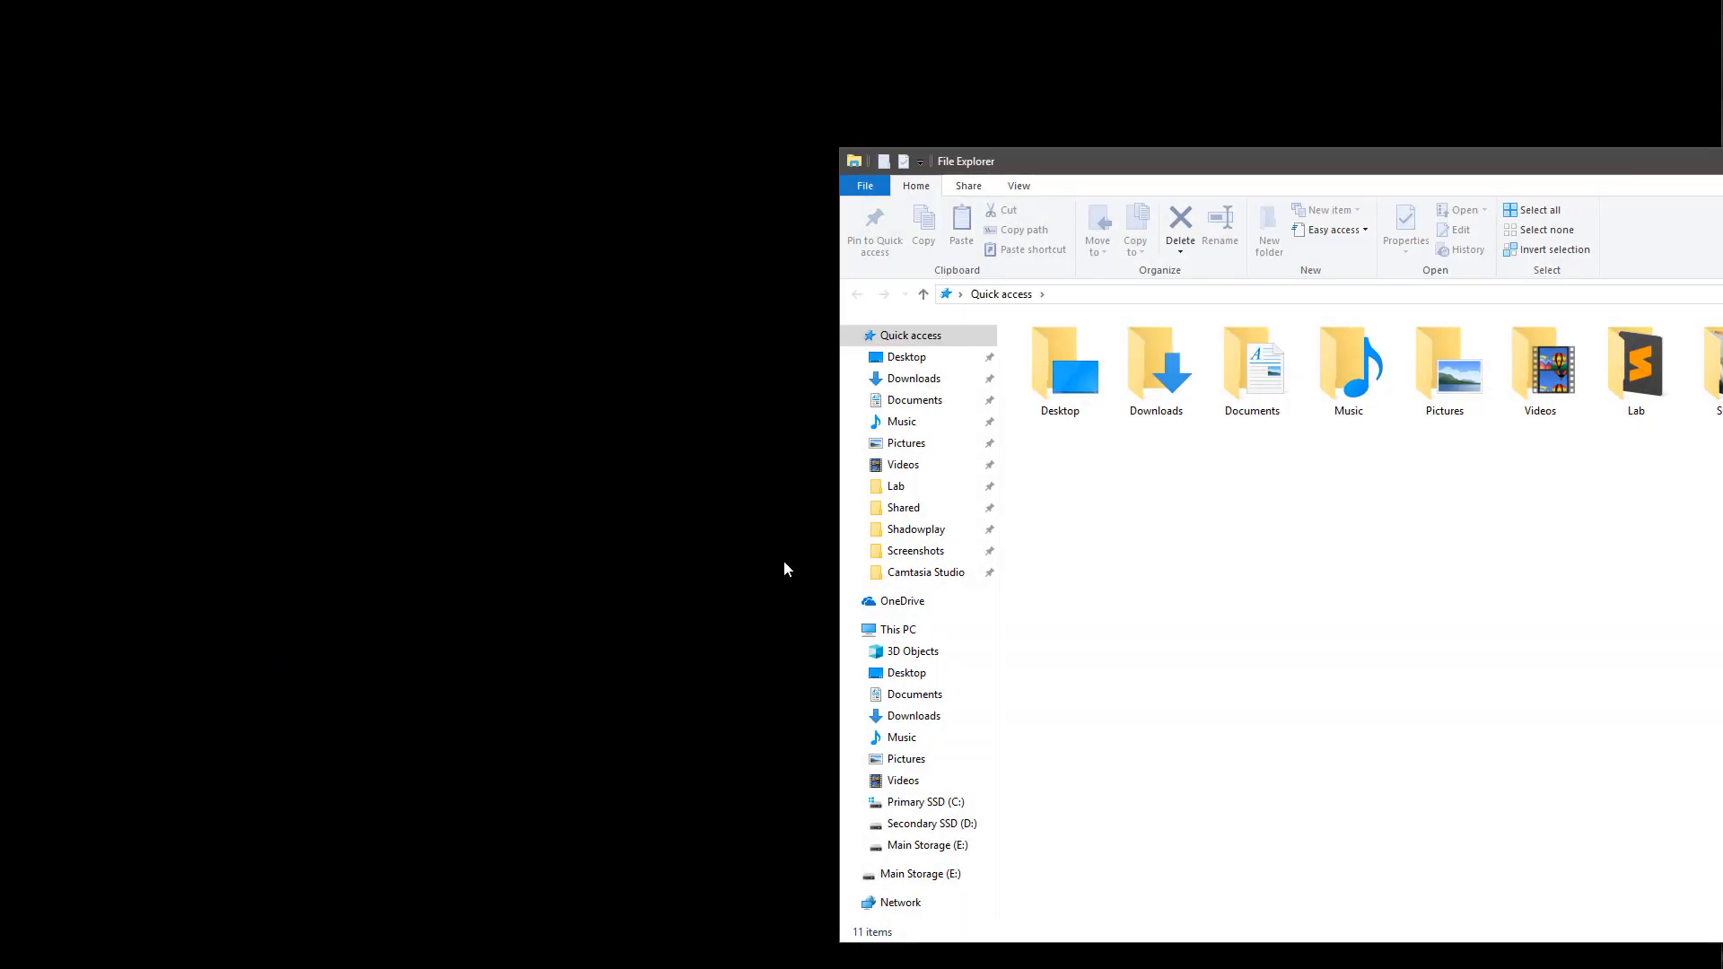